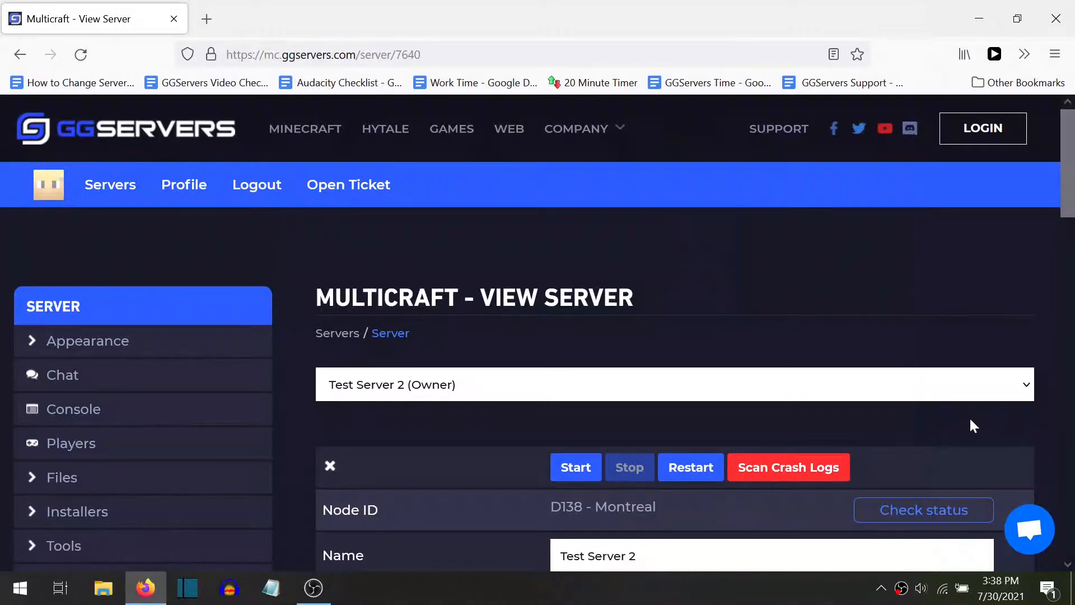
mouse_move(969, 425)
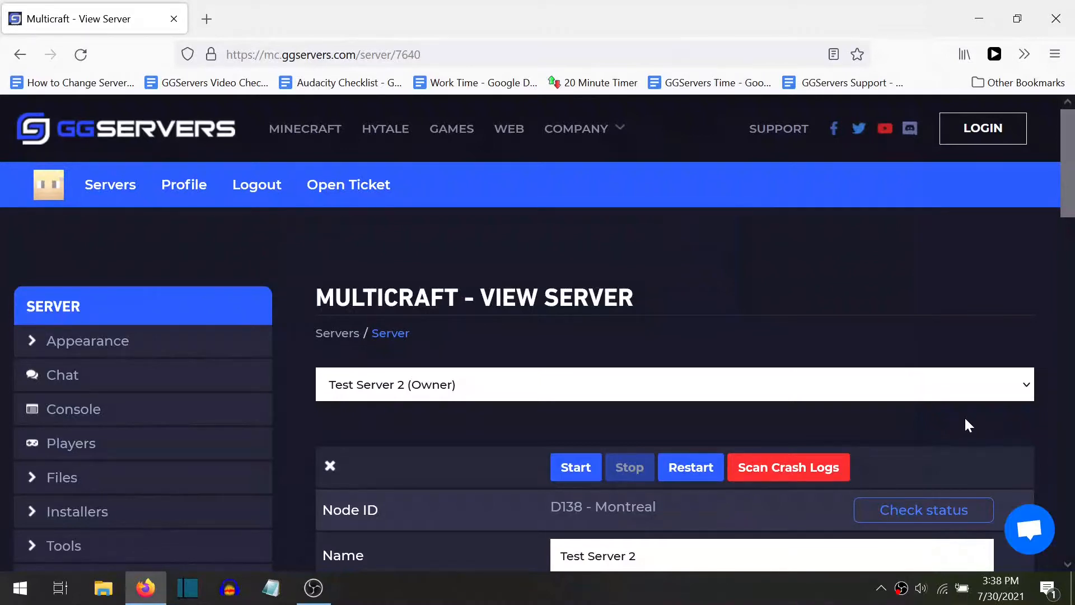
mouse_move(964, 424)
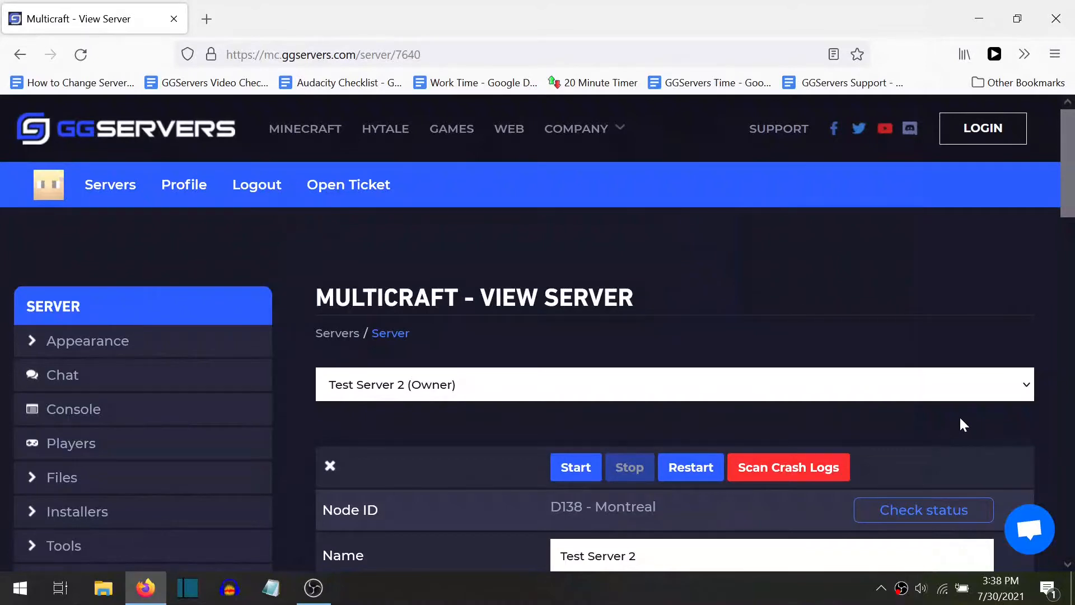
mouse_move(956, 425)
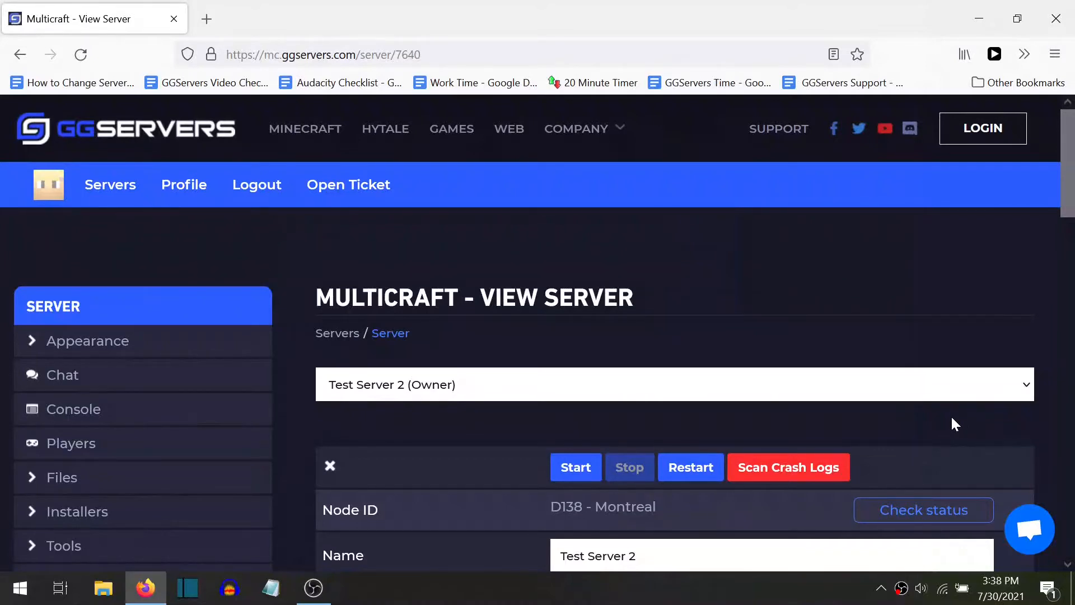
mouse_move(944, 425)
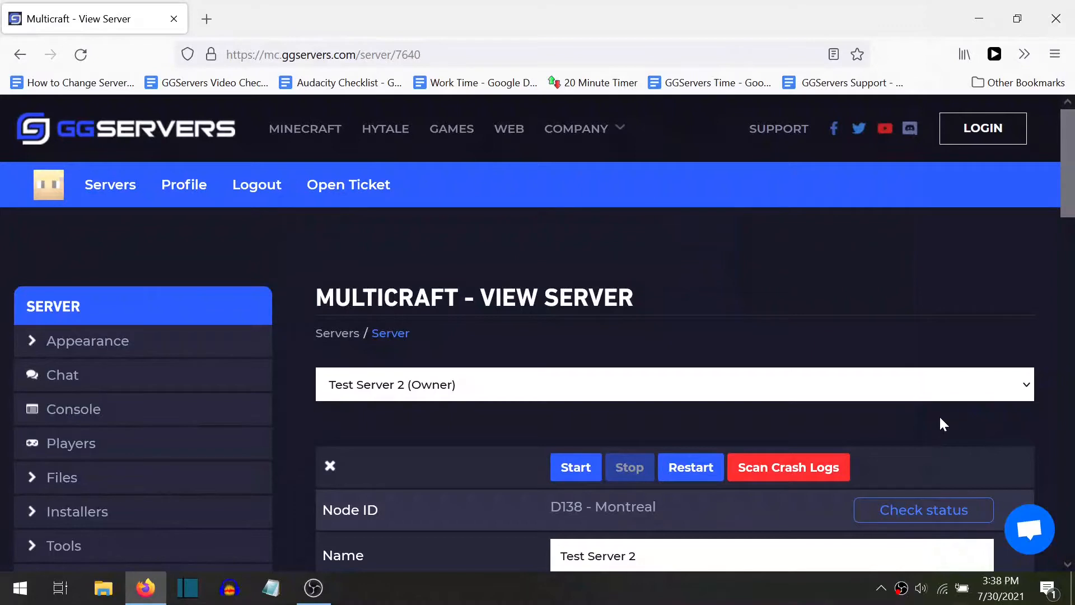
mouse_move(938, 424)
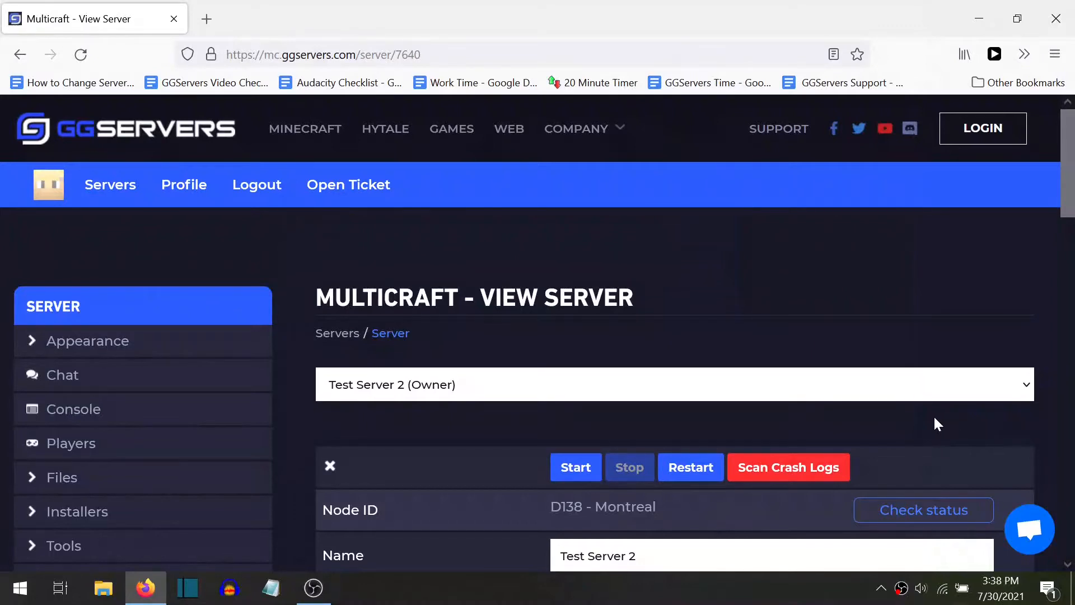
mouse_move(929, 424)
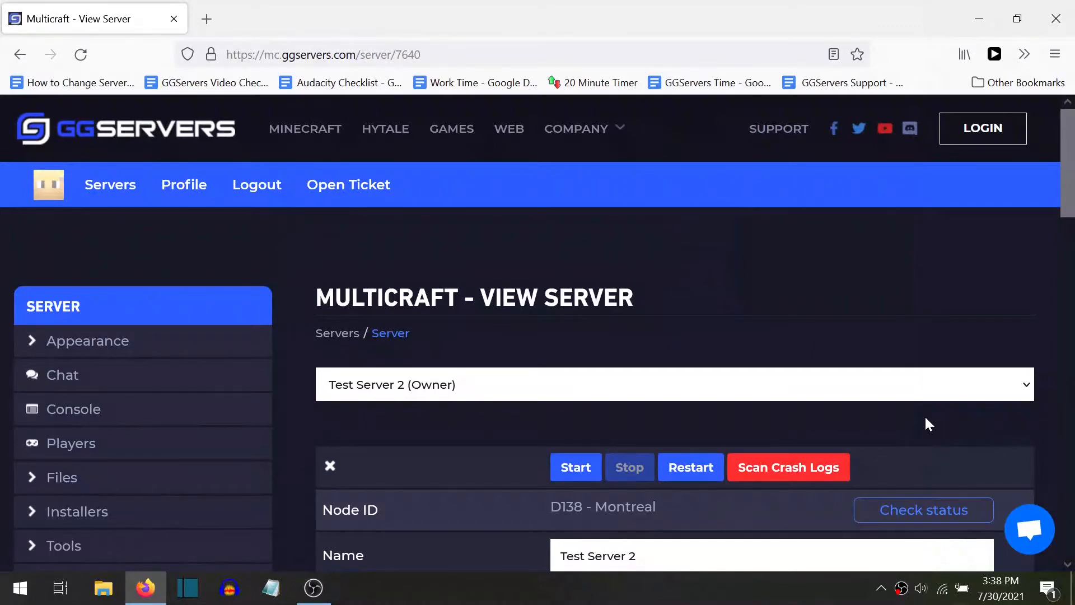
mouse_move(923, 424)
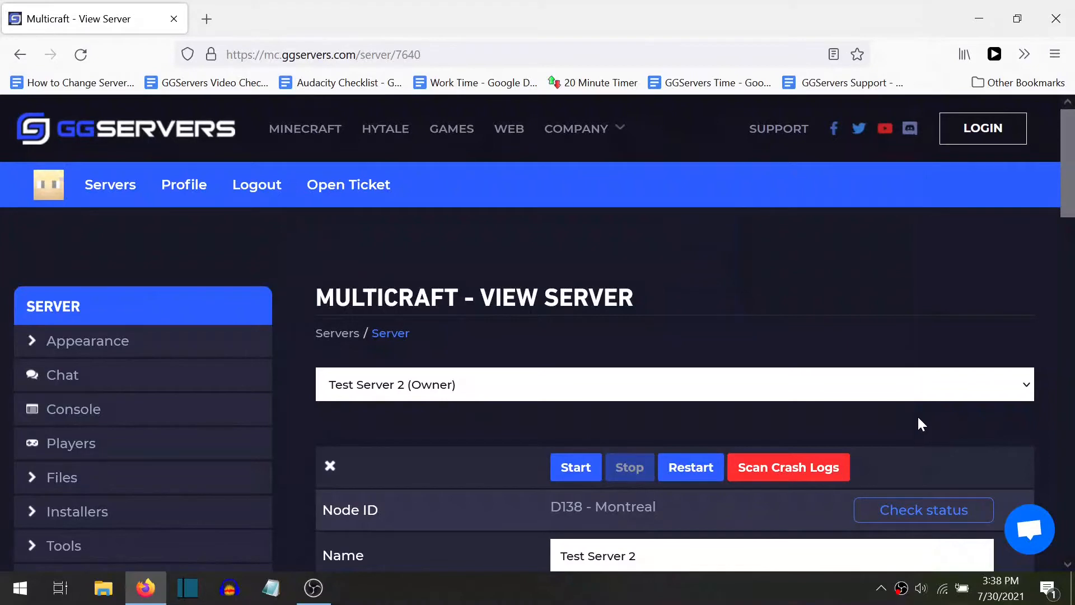
mouse_move(914, 425)
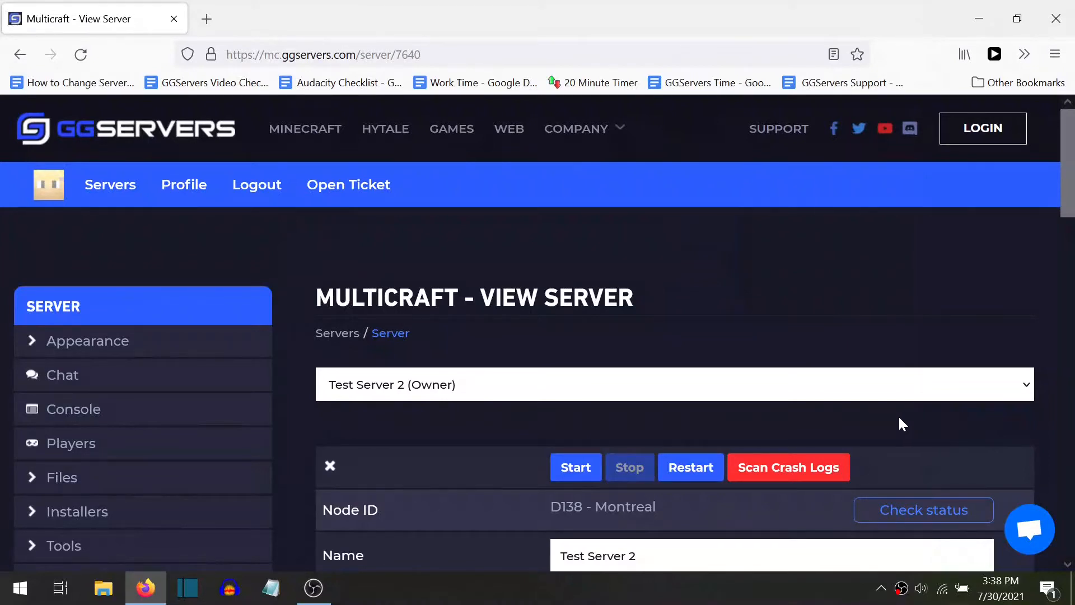
mouse_move(890, 423)
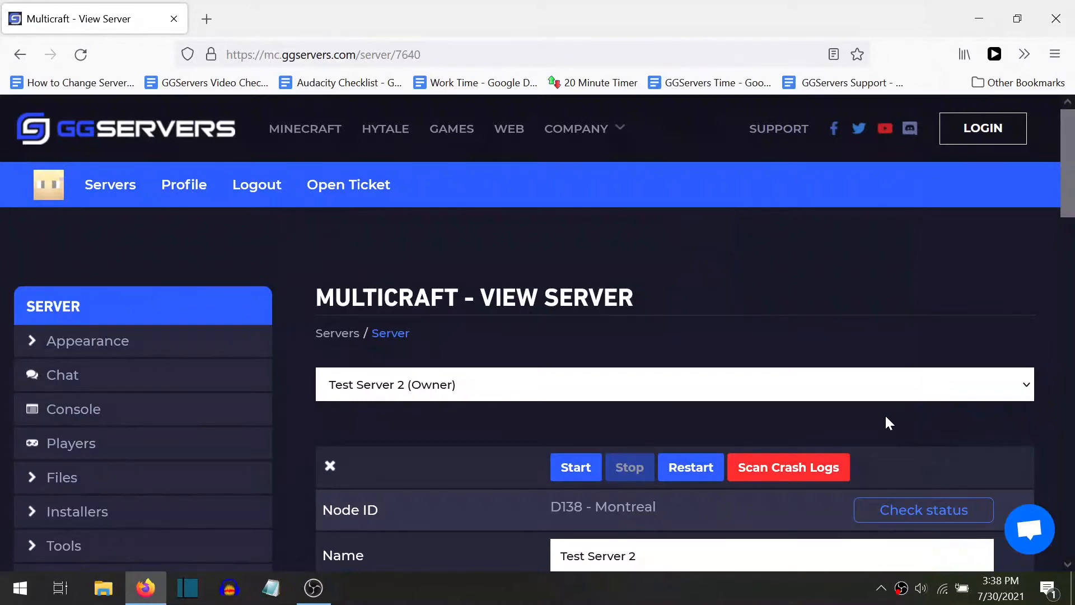
mouse_move(875, 419)
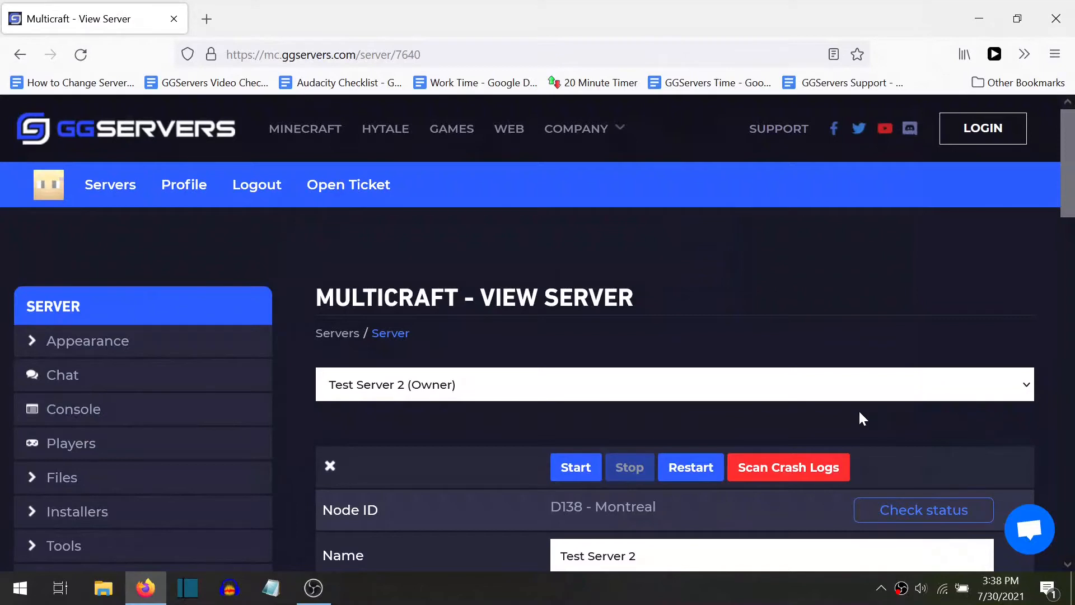
mouse_move(849, 417)
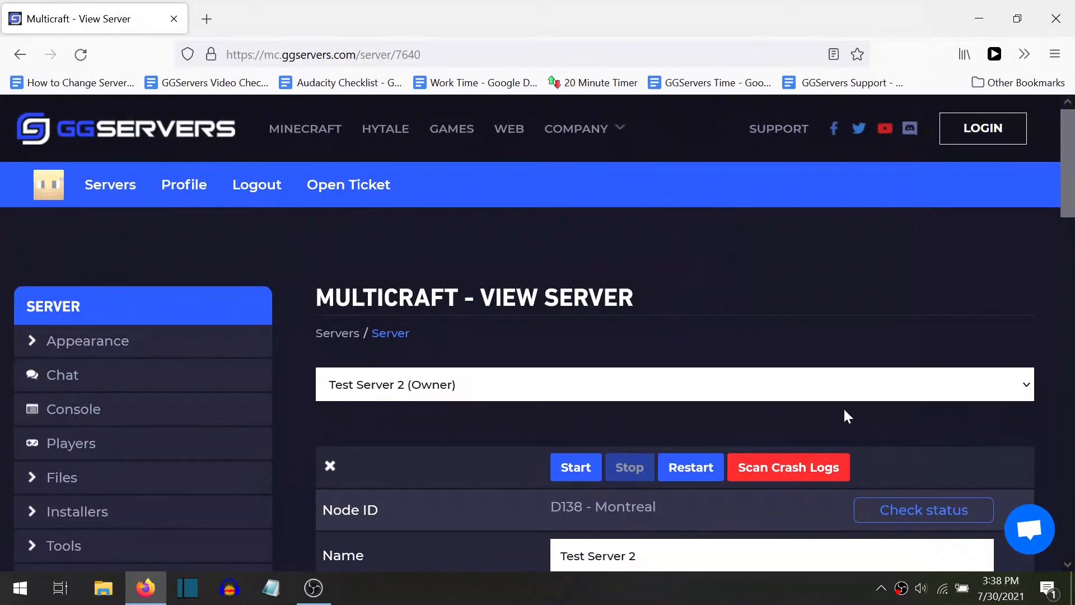
mouse_move(829, 412)
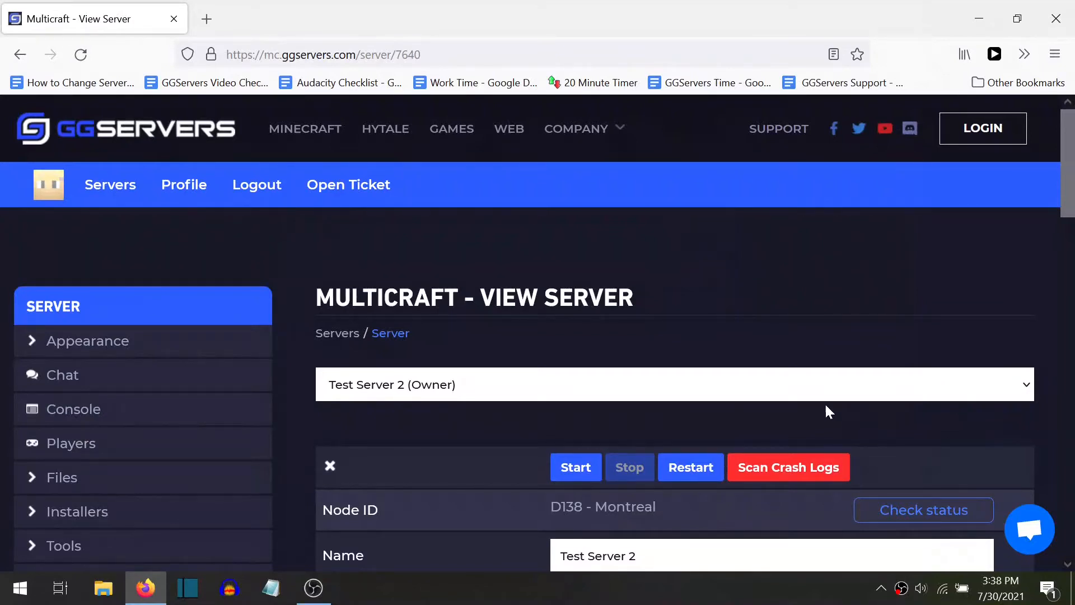
mouse_move(811, 407)
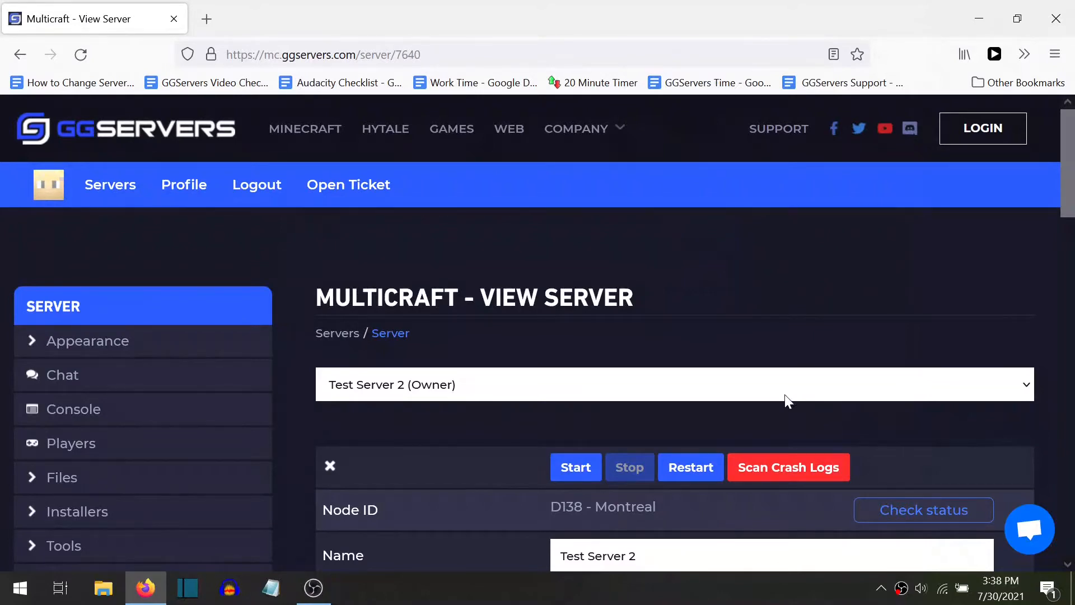
Step: Stop Test Server 2 and scroll down to the PaperSpigot 1.15.2 Server Type row
left_click(576, 467)
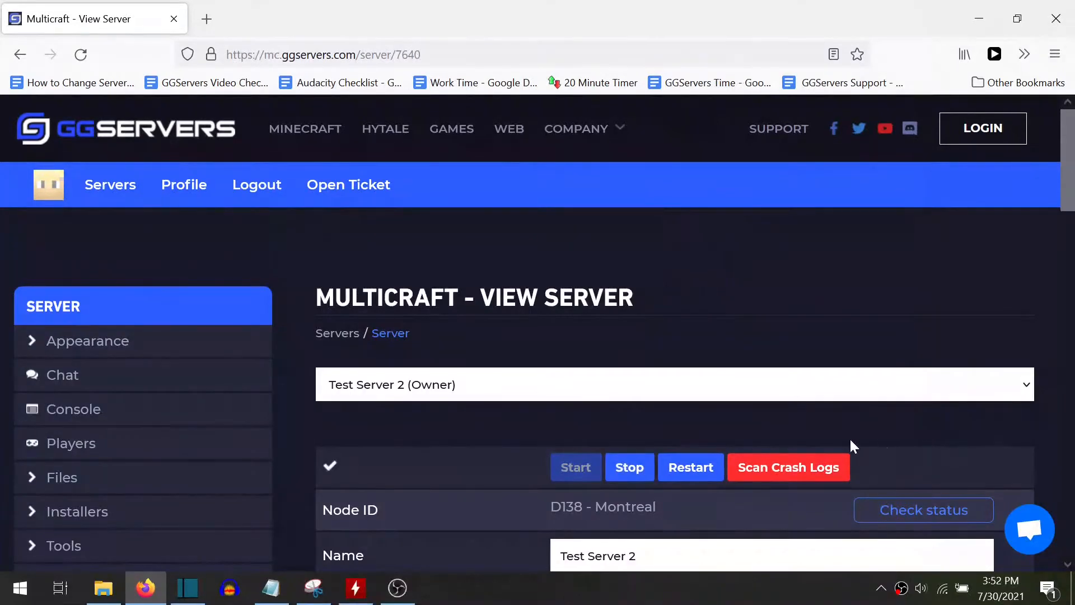
mouse_move(632, 475)
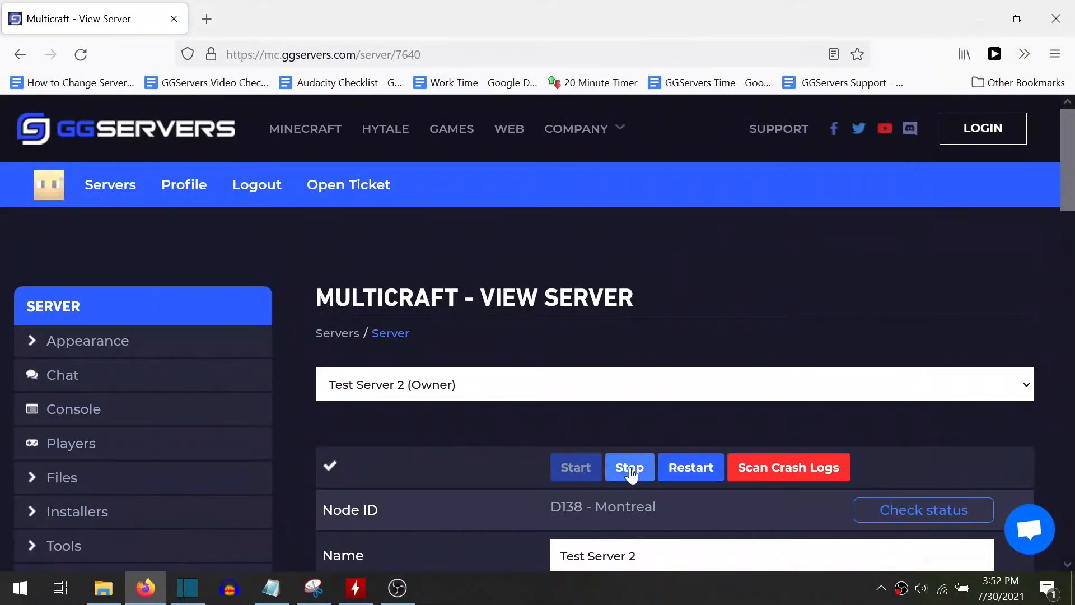
scroll("down", 3)
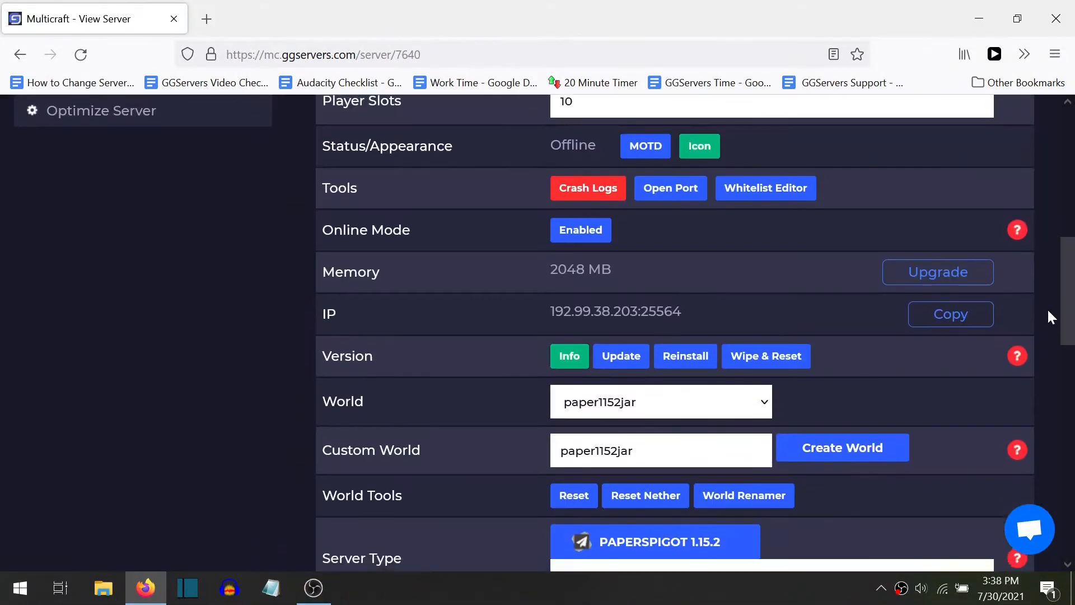
scroll("down", 3)
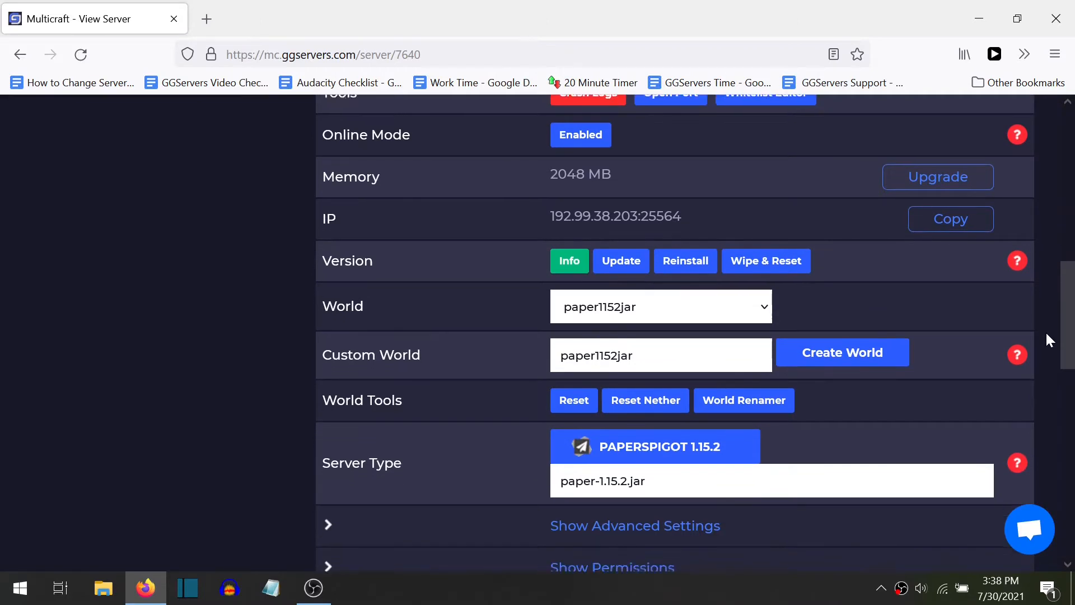
scroll("down", 3)
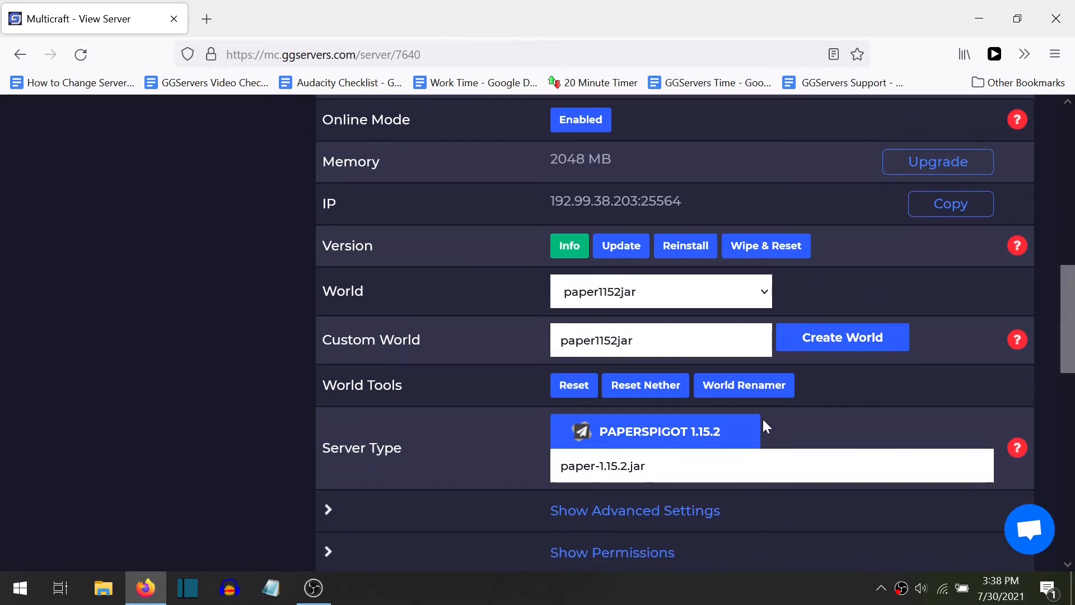
Step: Switch the server type to PaperSpigot 1.16.5, generating a new world, and return to View Server
left_click(660, 432)
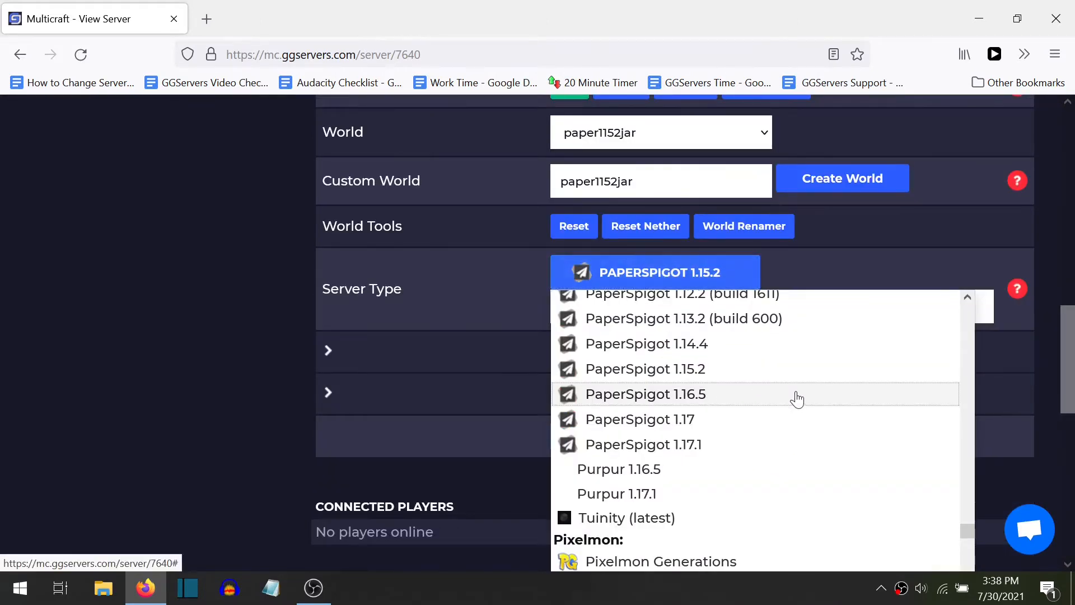
left_click(646, 393)
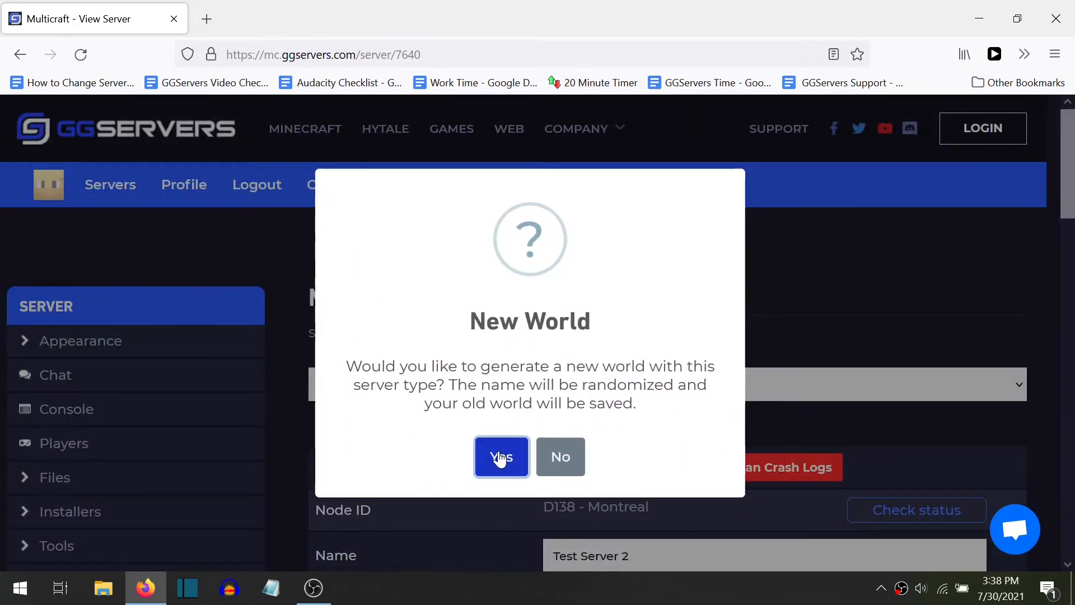
left_click(501, 457)
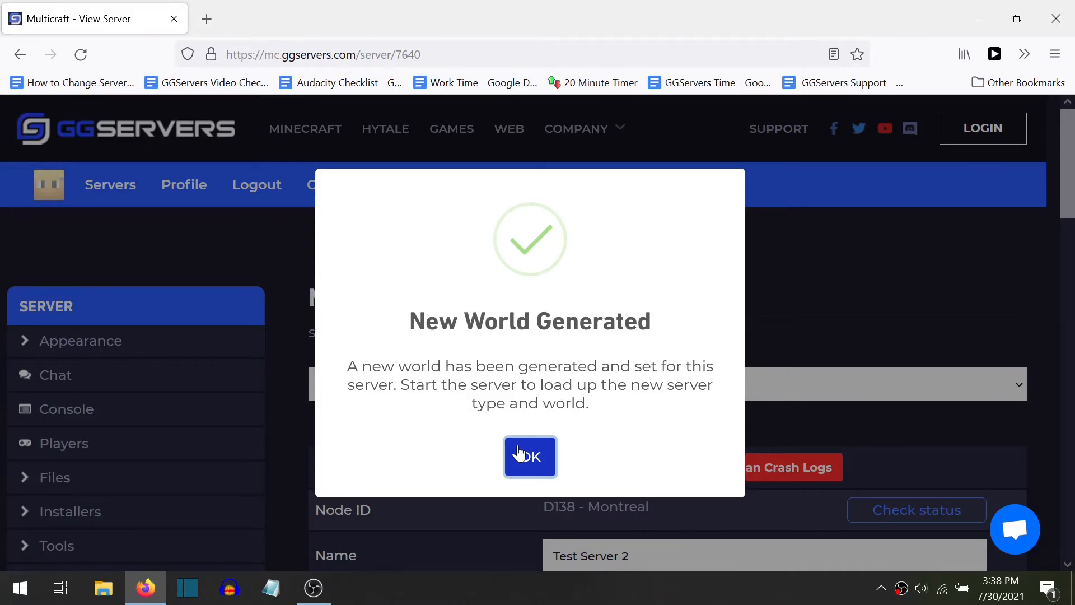
left_click(530, 457)
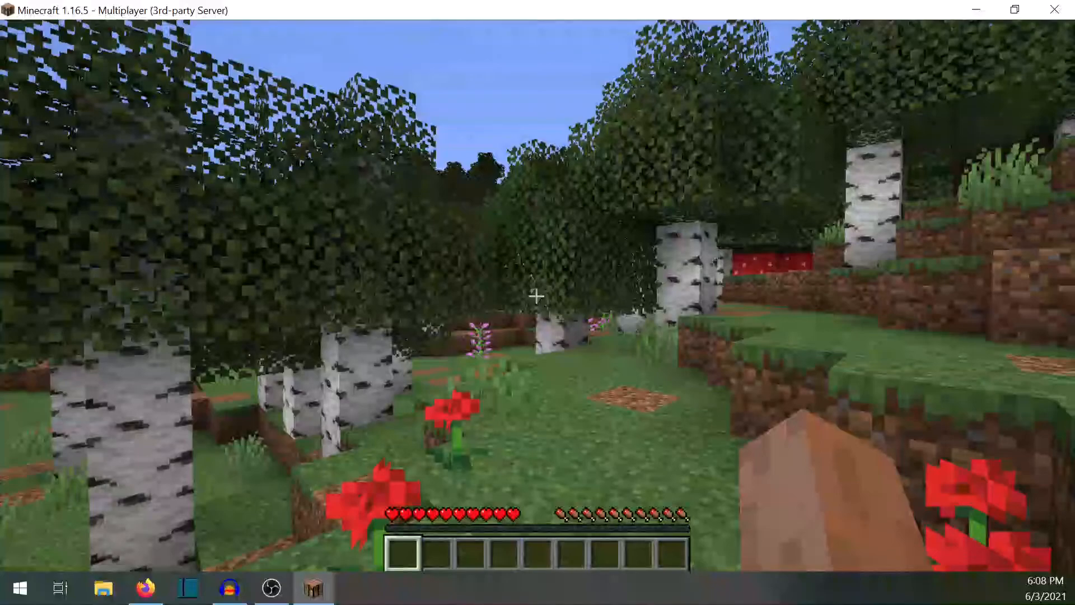
left_click(145, 588)
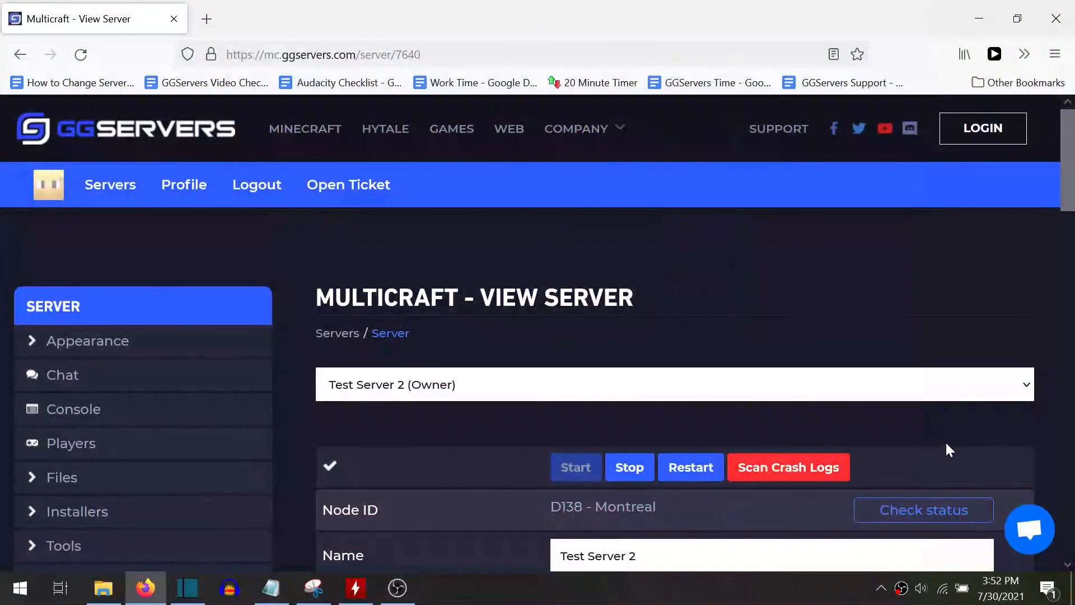
mouse_move(933, 448)
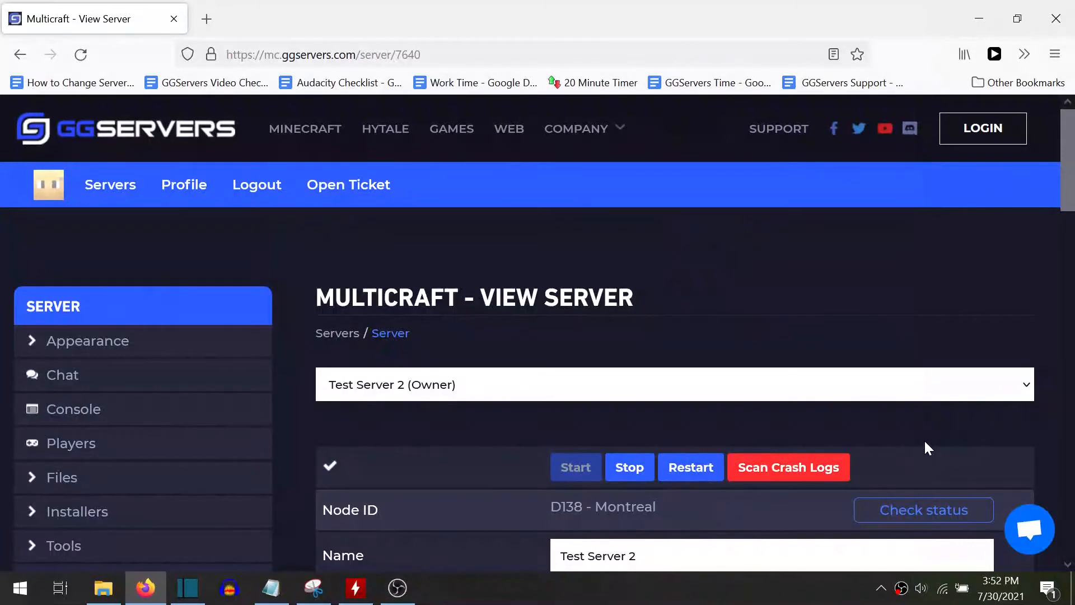
mouse_move(924, 447)
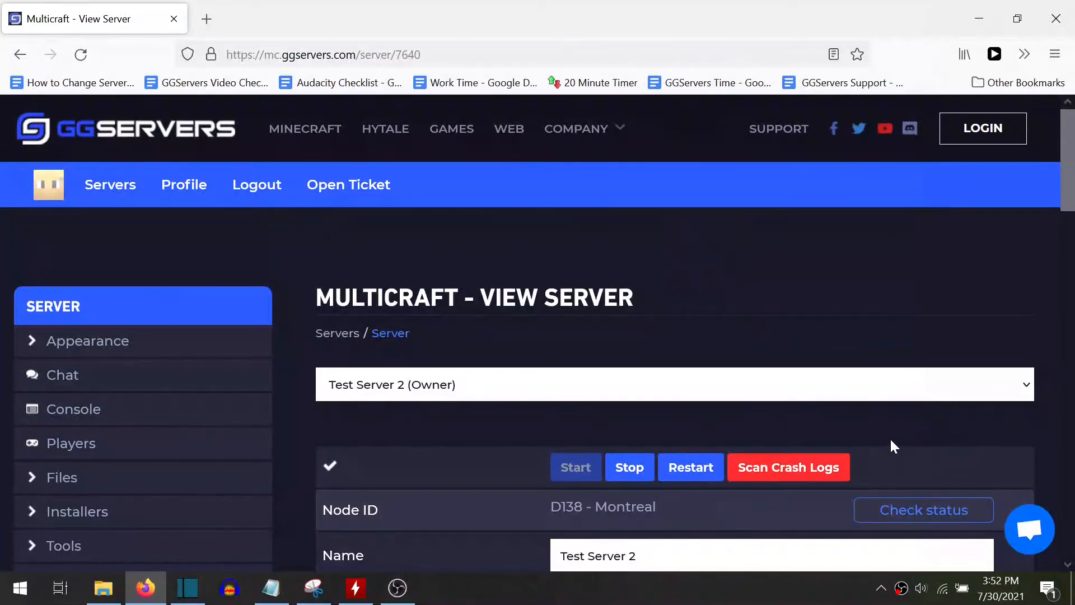
mouse_move(837, 445)
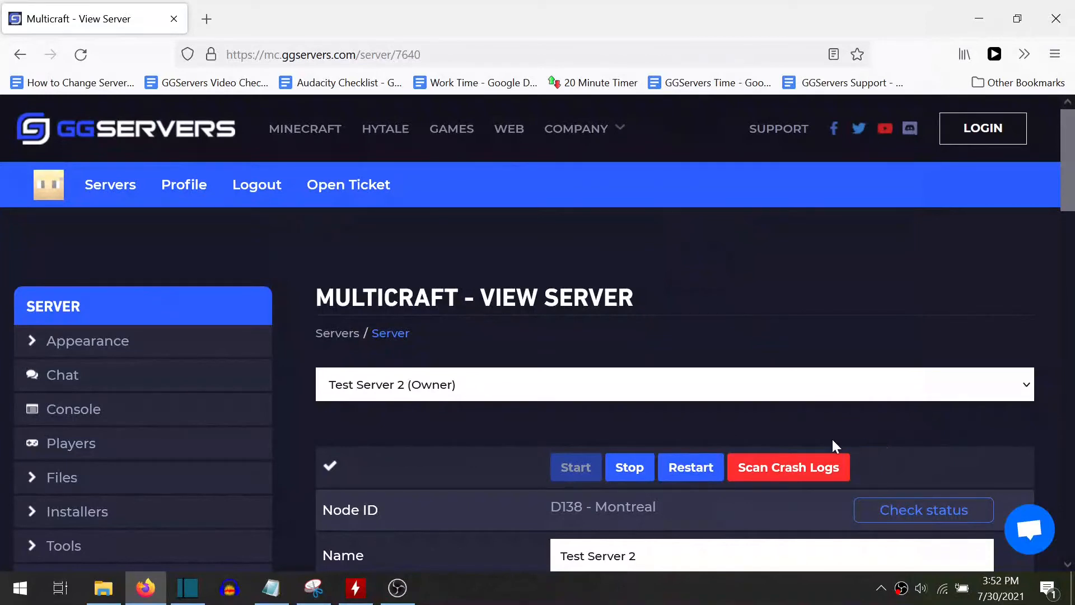
mouse_move(793, 447)
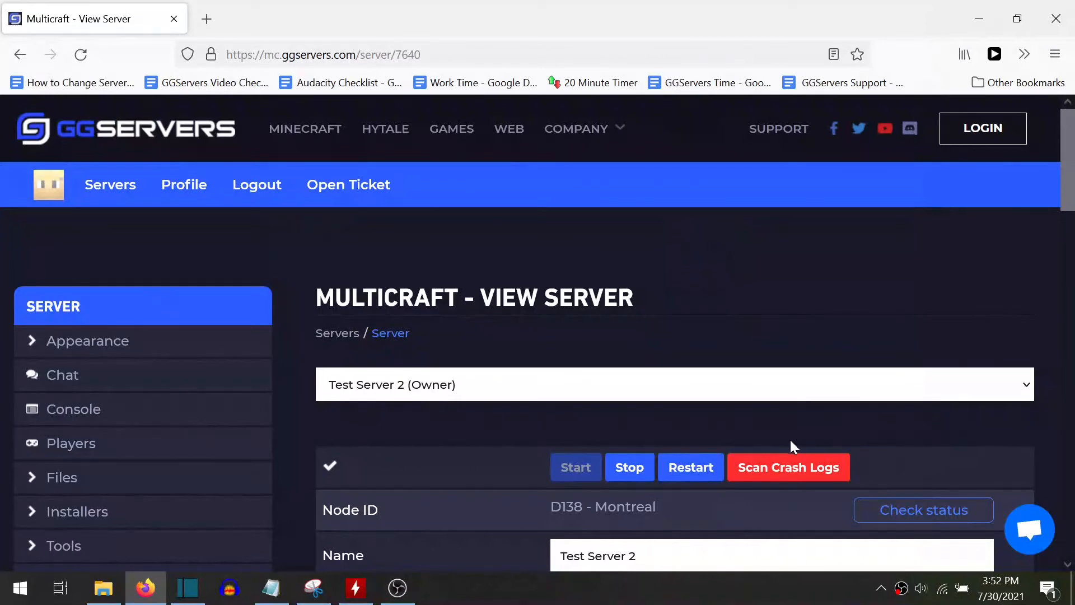
mouse_move(766, 449)
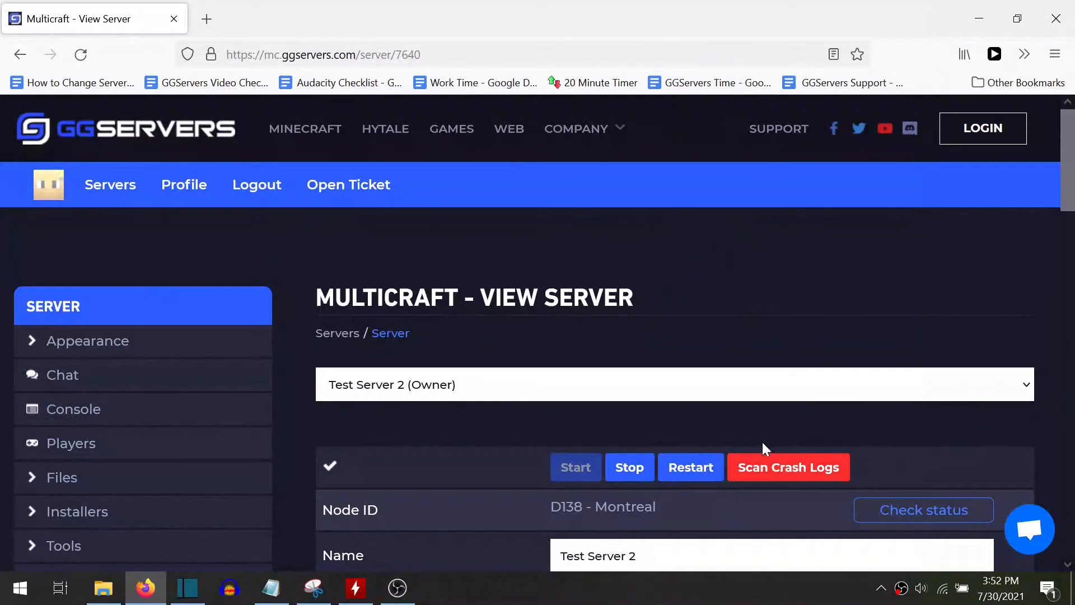
mouse_move(746, 452)
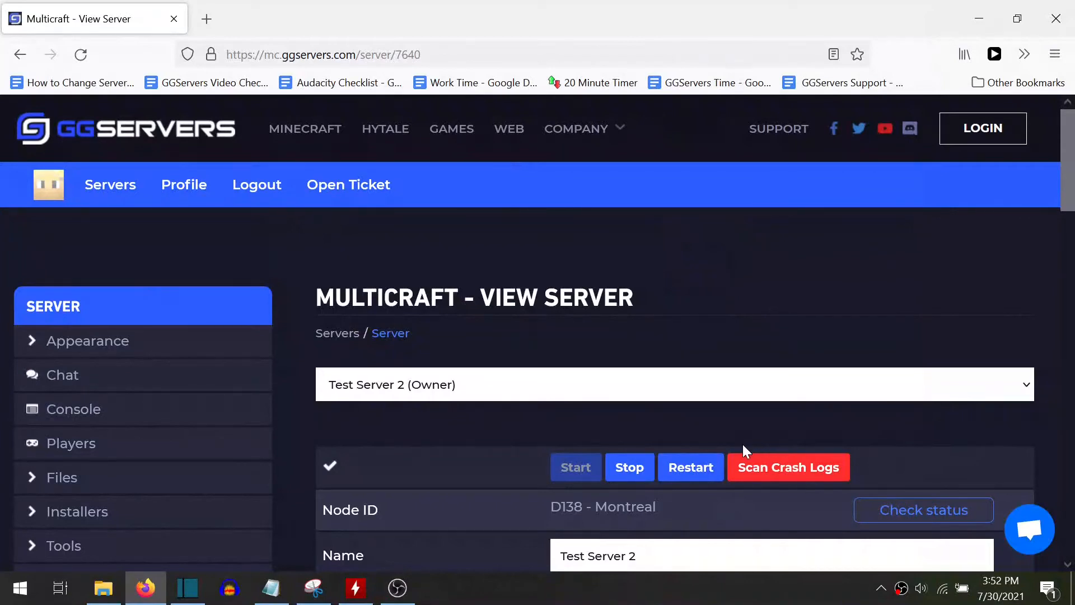
mouse_move(724, 454)
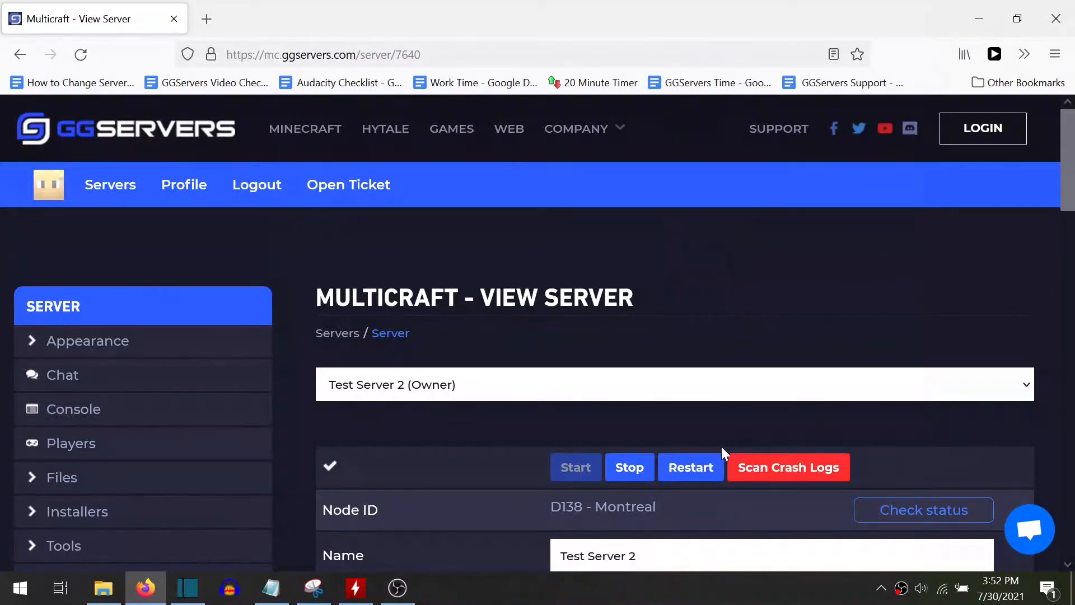
mouse_move(704, 457)
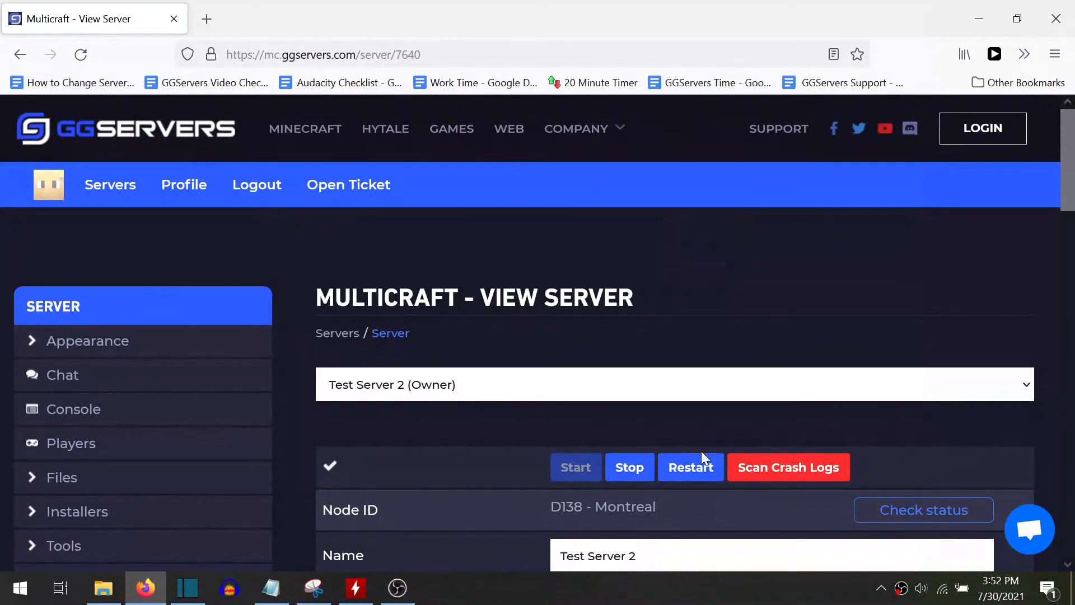
mouse_move(686, 462)
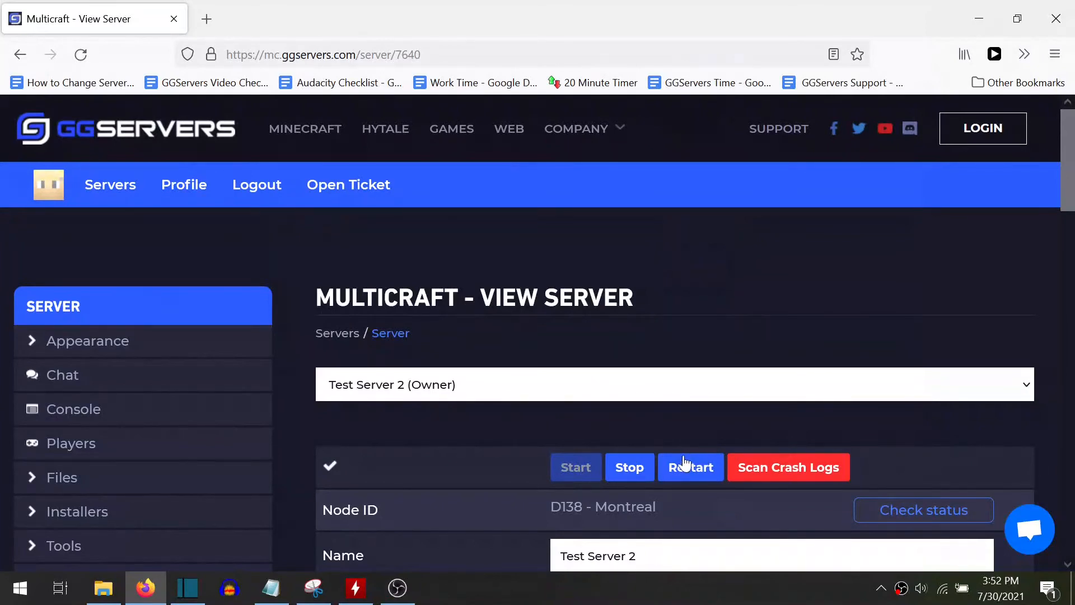
mouse_move(672, 467)
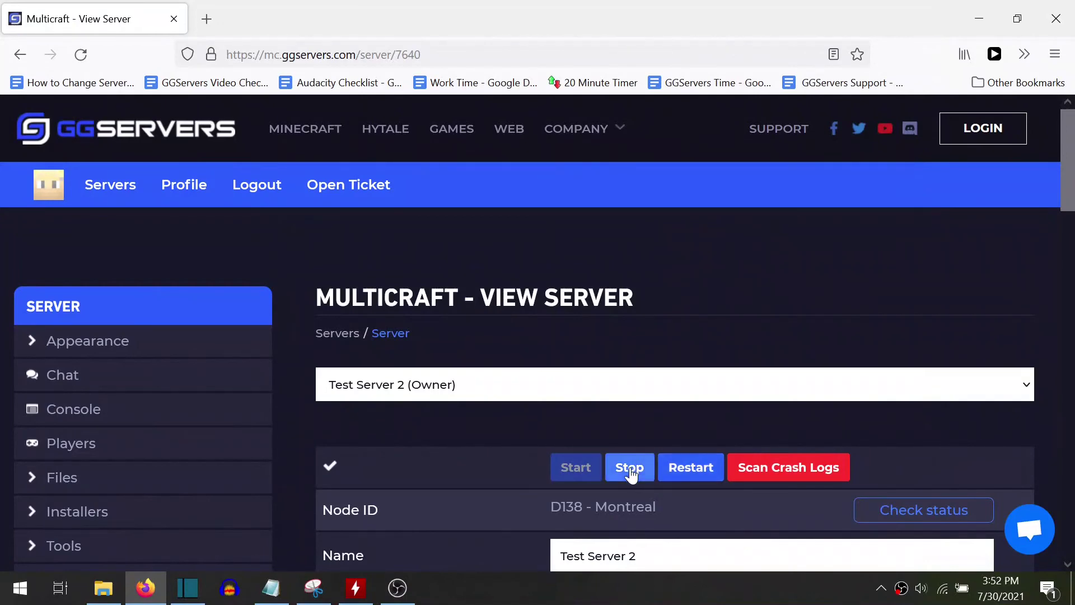
Step: Scroll to the PaperSpigot 1.16.5 Server Type row and open its dropdown list
scroll("down", 3)
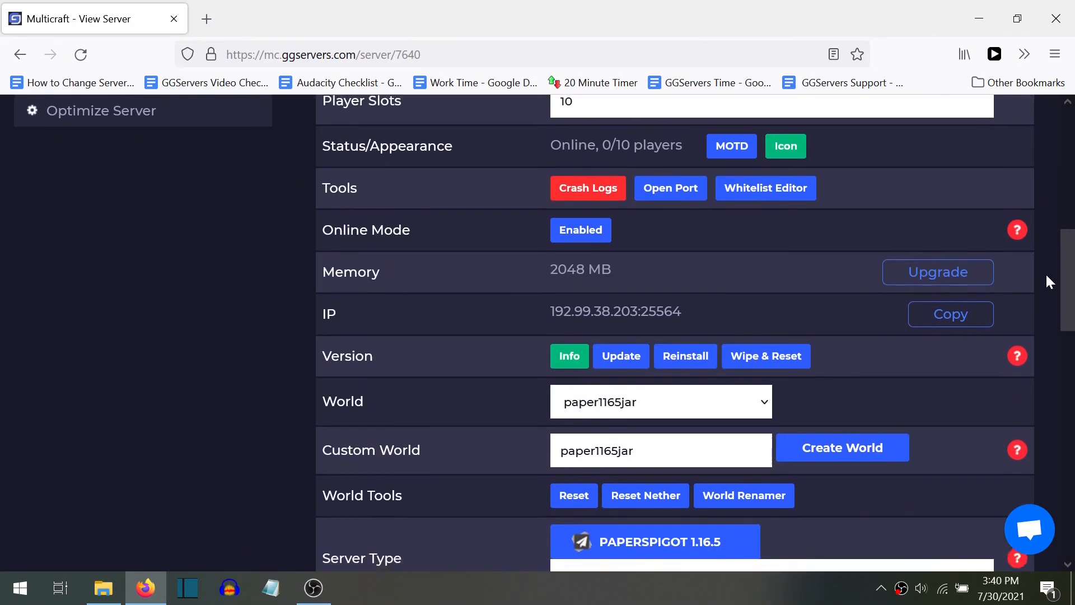
scroll("down", 3)
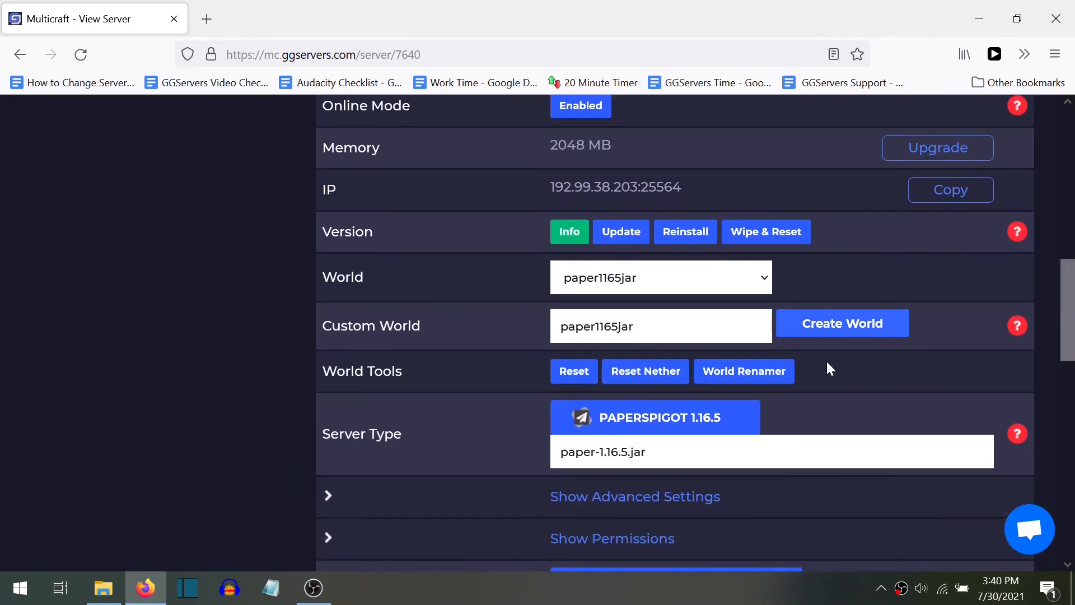
mouse_move(729, 420)
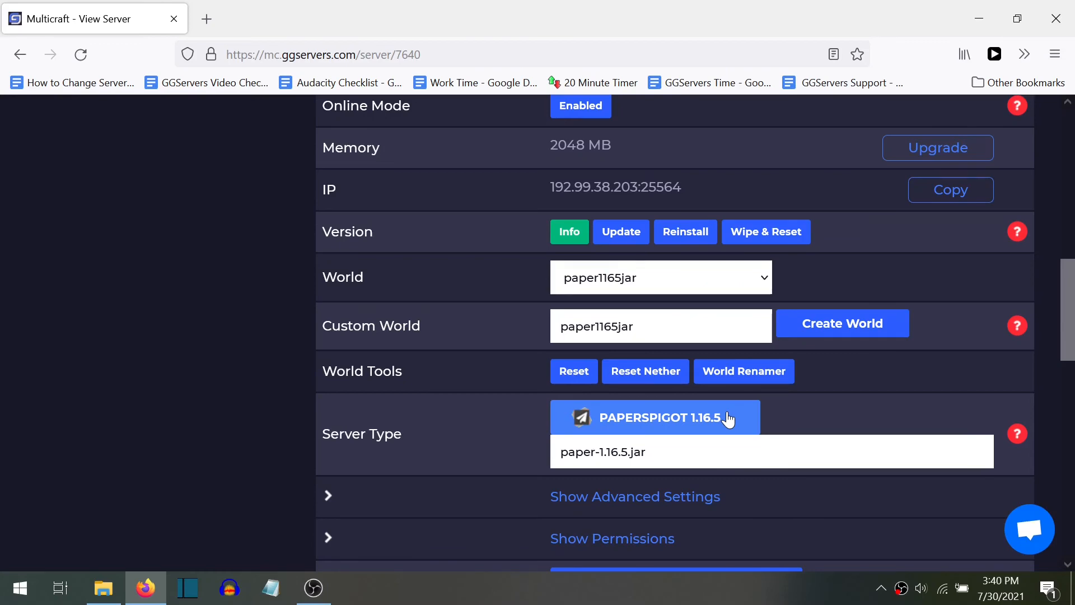
left_click(656, 417)
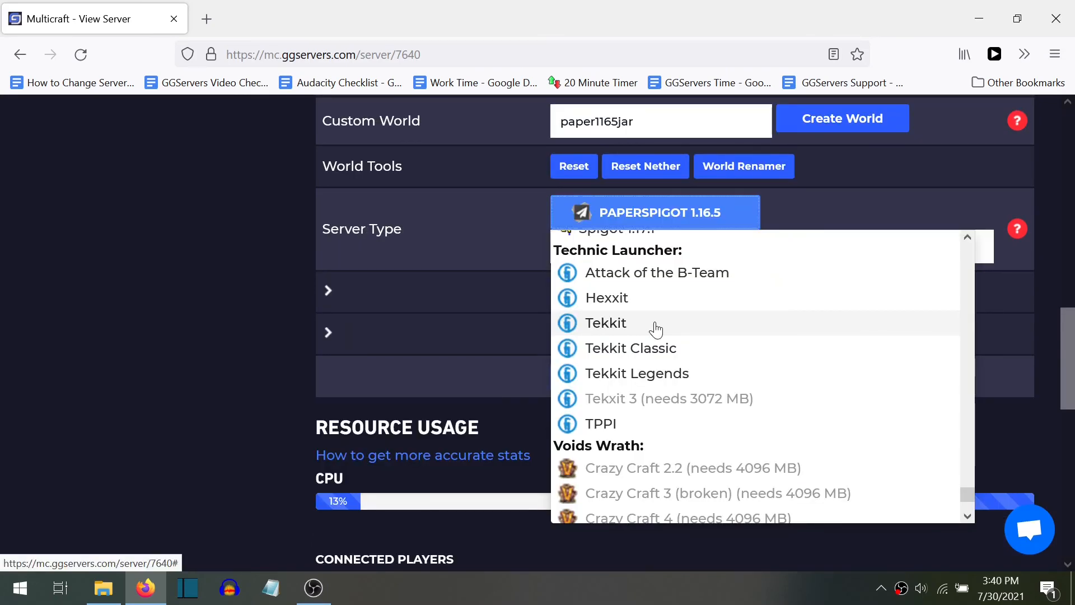
Step: Choose Tekkit as the server type and confirm a clean TechnicTekkit install
left_click(605, 322)
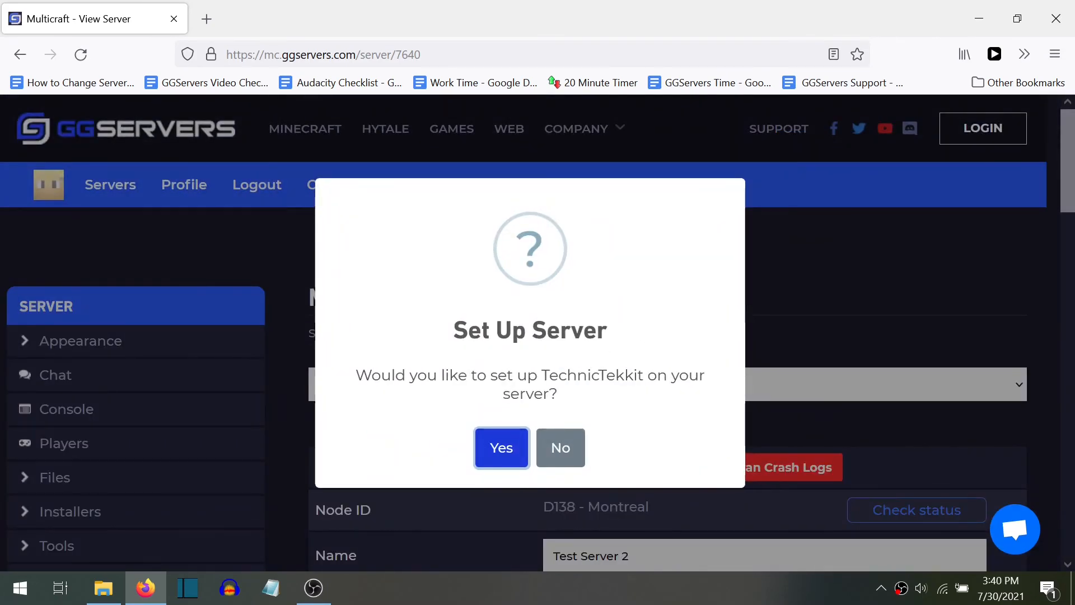
left_click(502, 448)
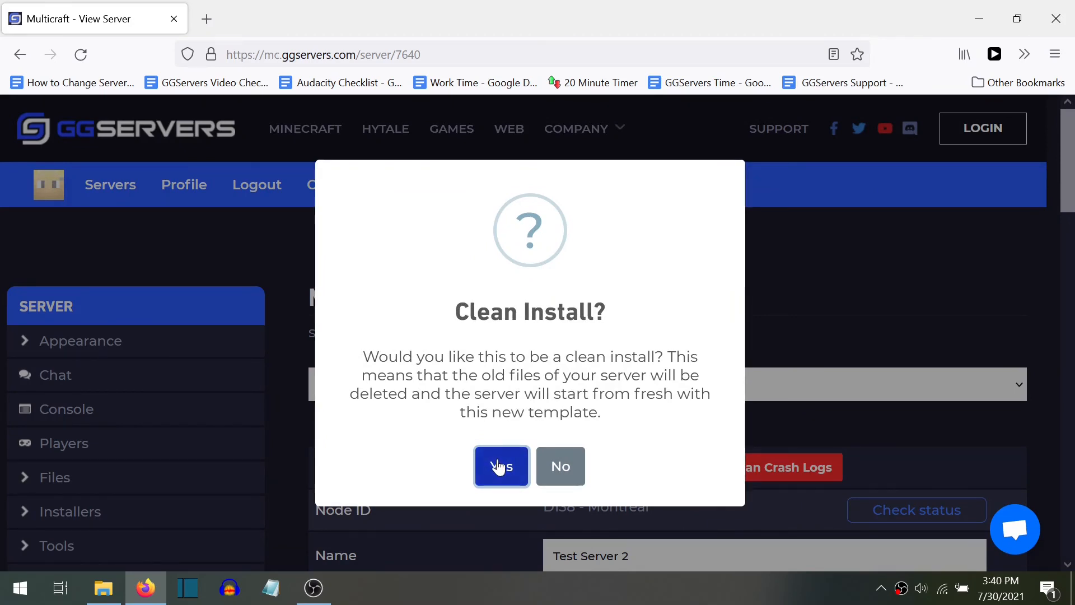
left_click(502, 466)
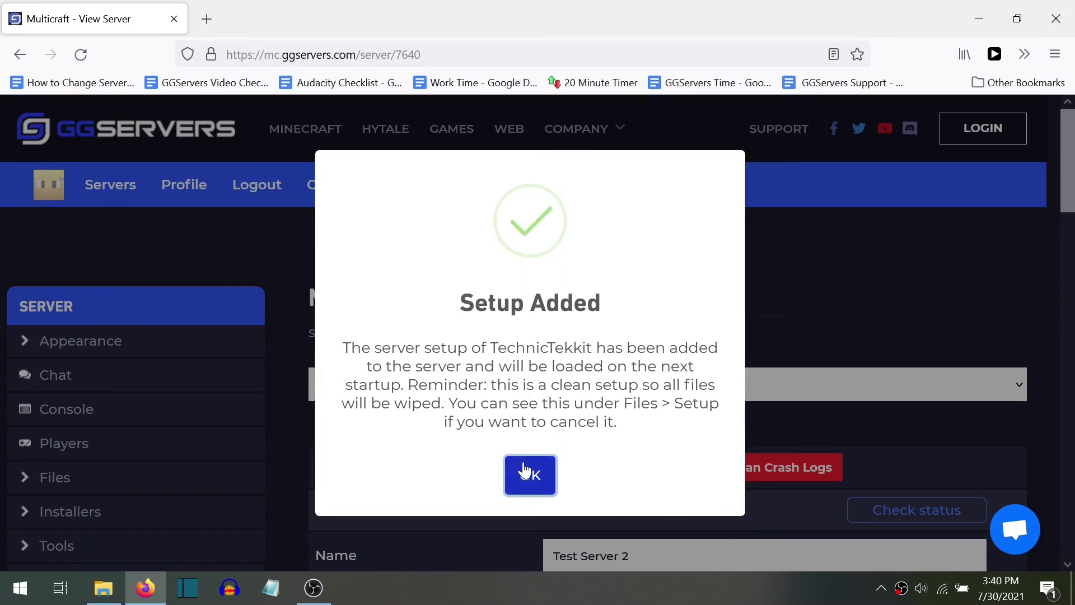
left_click(531, 475)
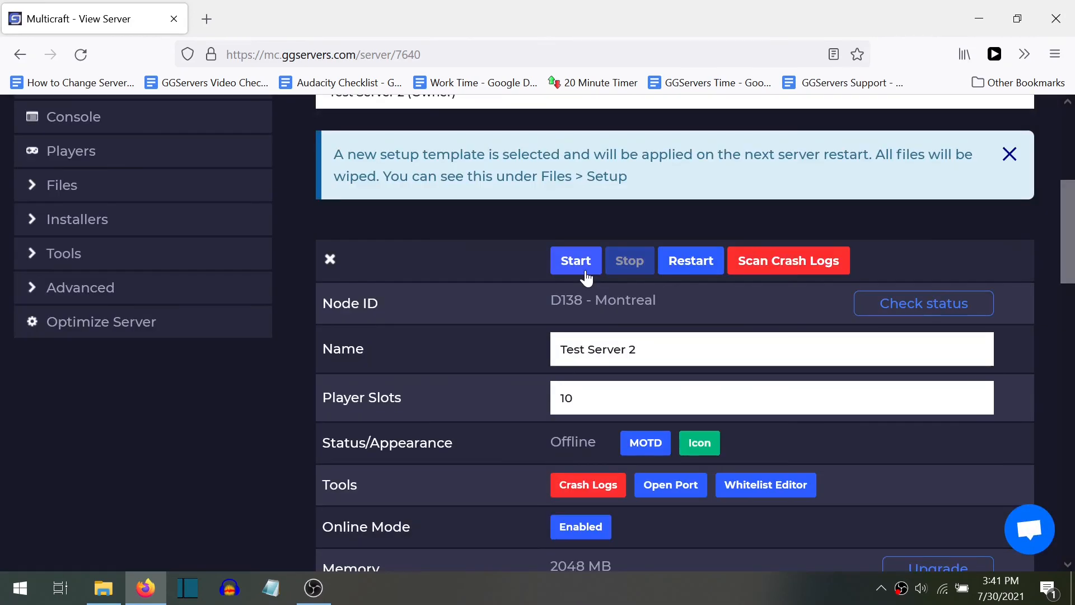